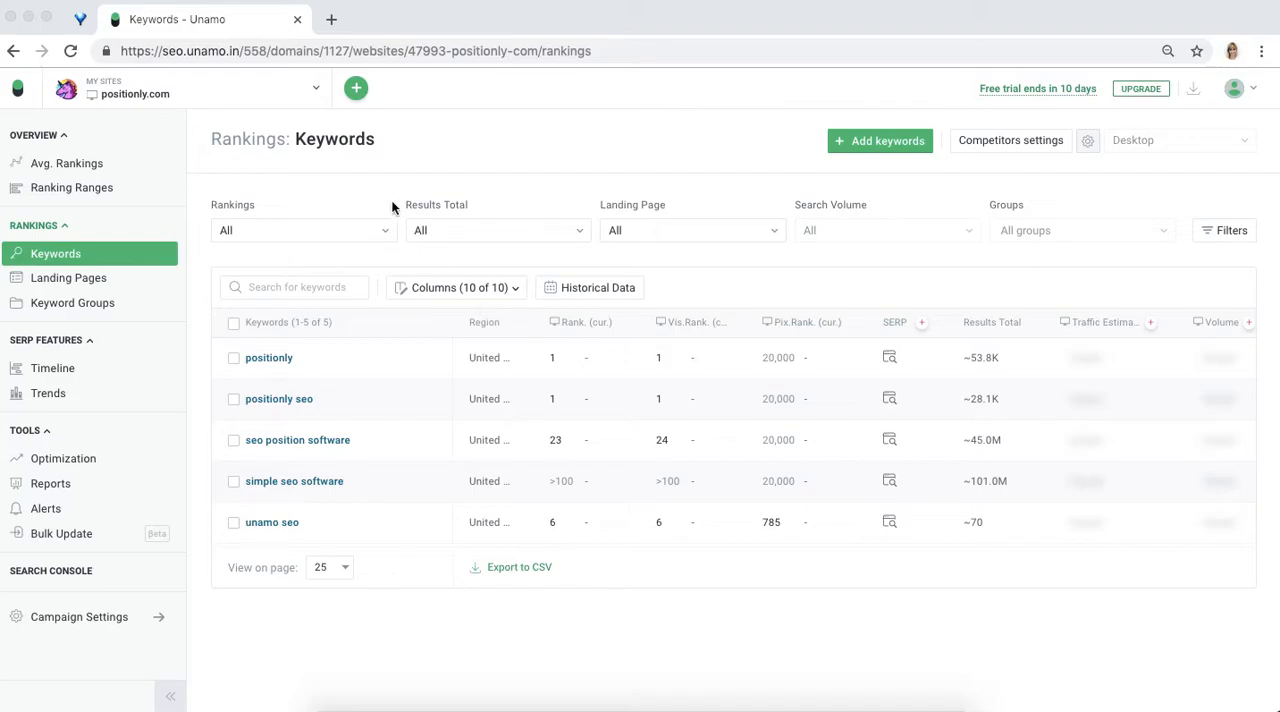
mouse_move(315, 95)
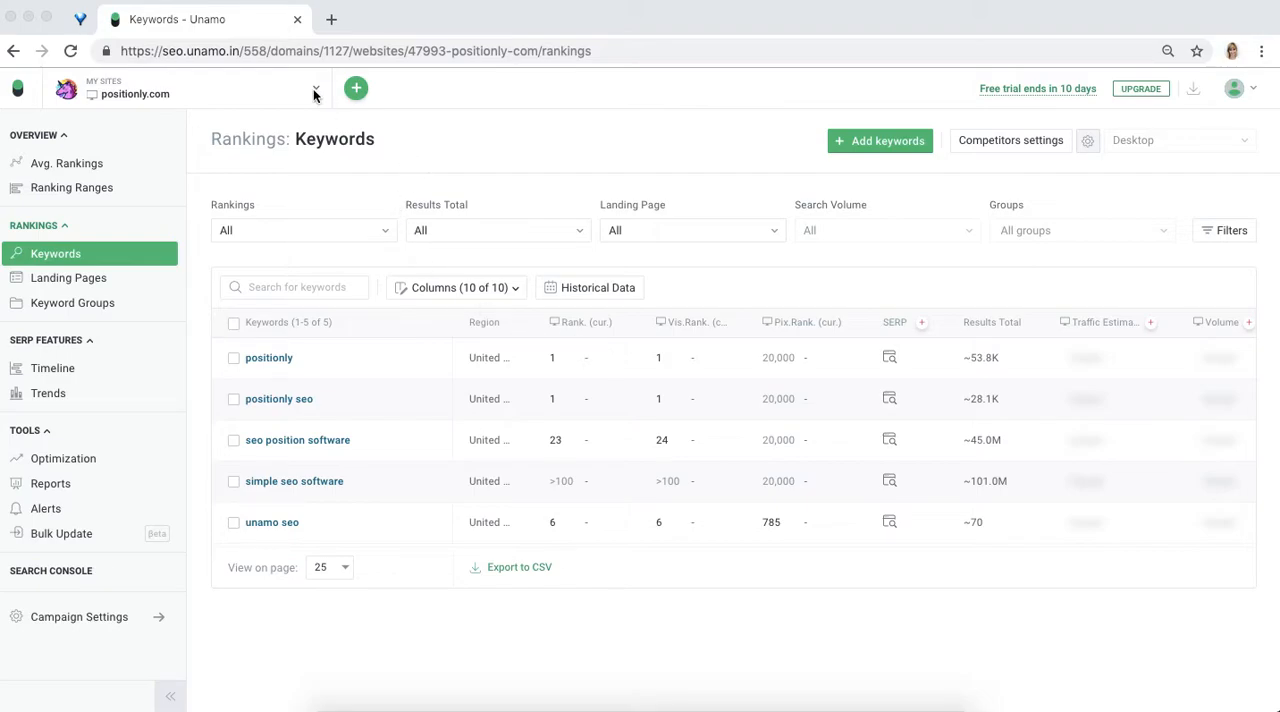
Open the My Sites switcher to list all spaces and their campaigns.
click(314, 88)
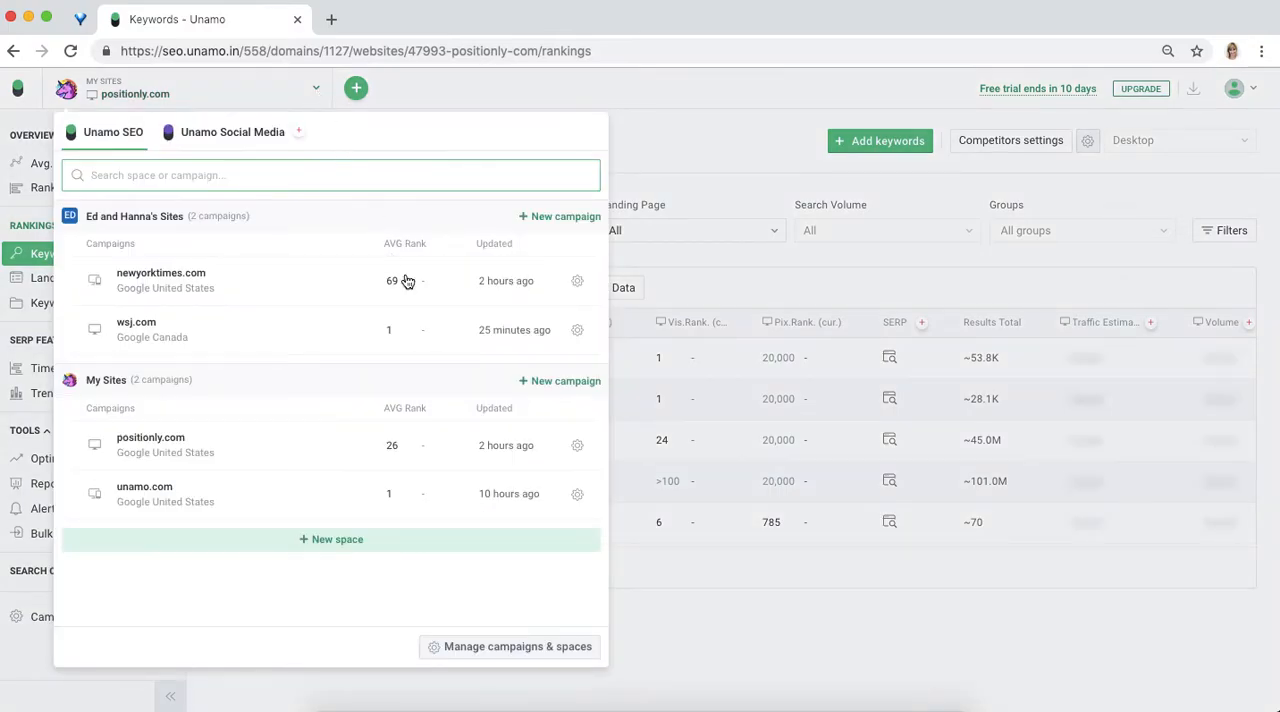
mouse_move(349, 609)
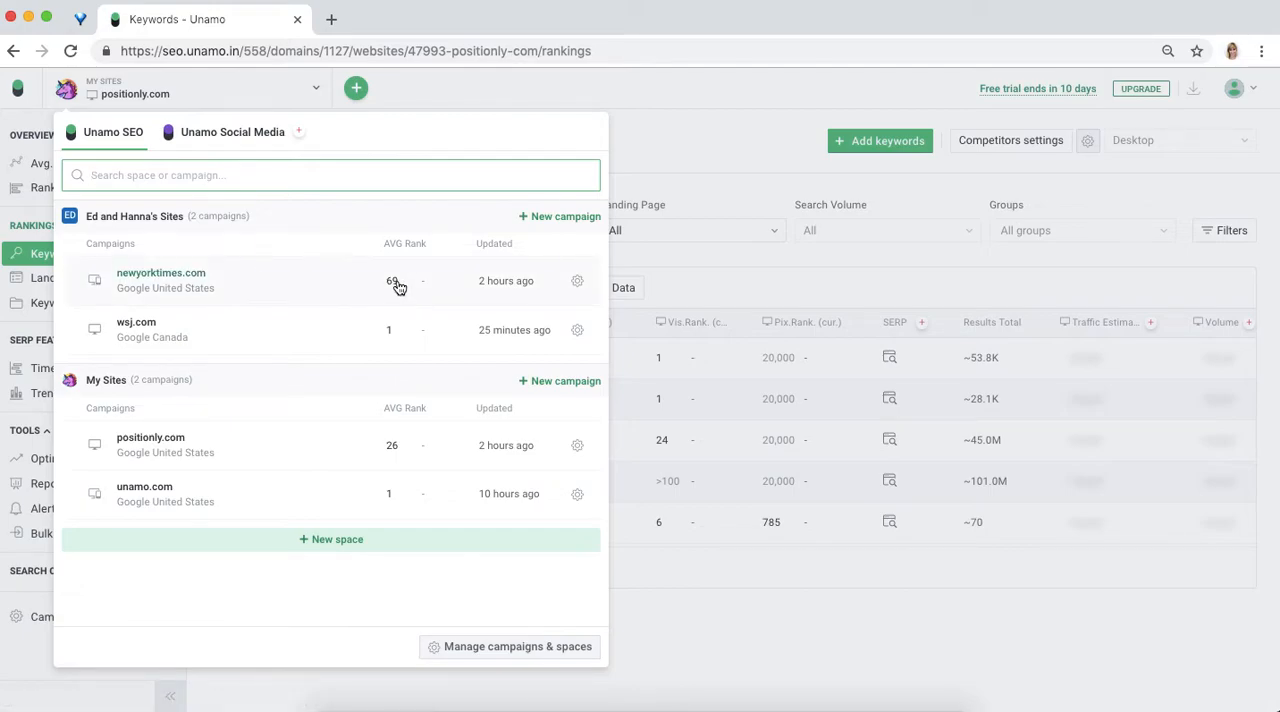
mouse_move(396, 287)
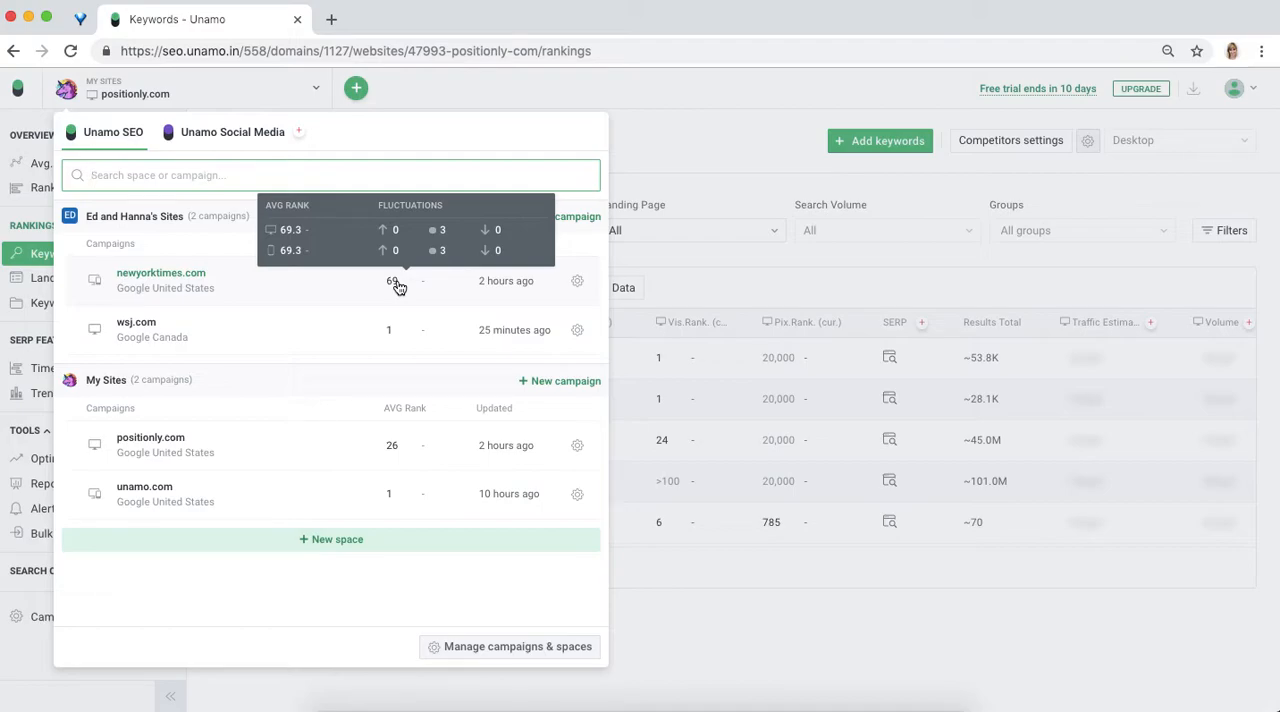
mouse_move(495, 288)
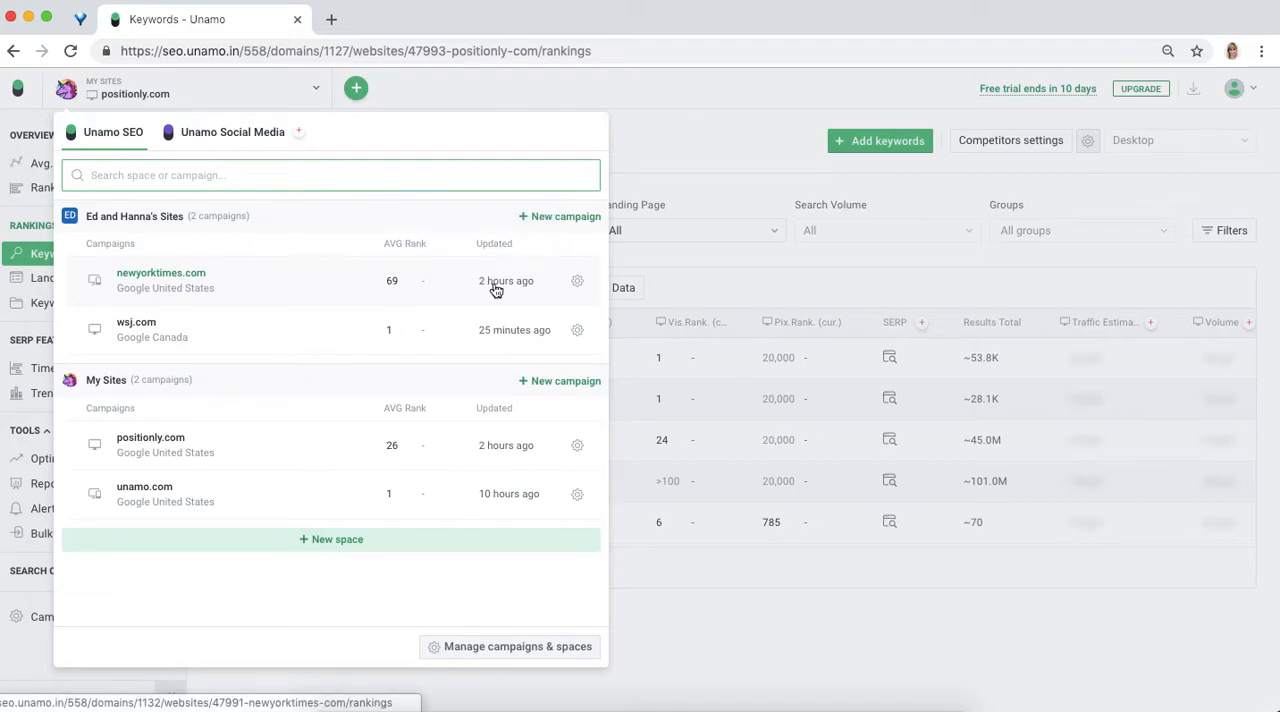
mouse_move(577, 281)
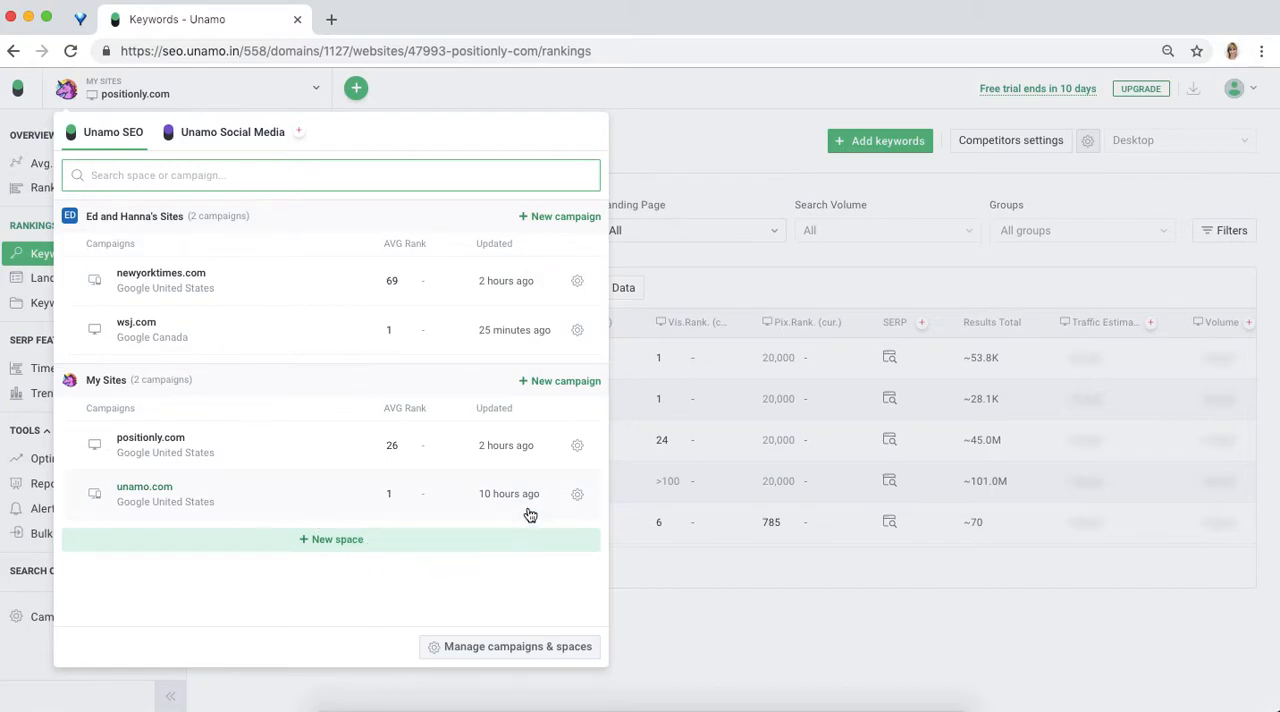
mouse_move(537, 494)
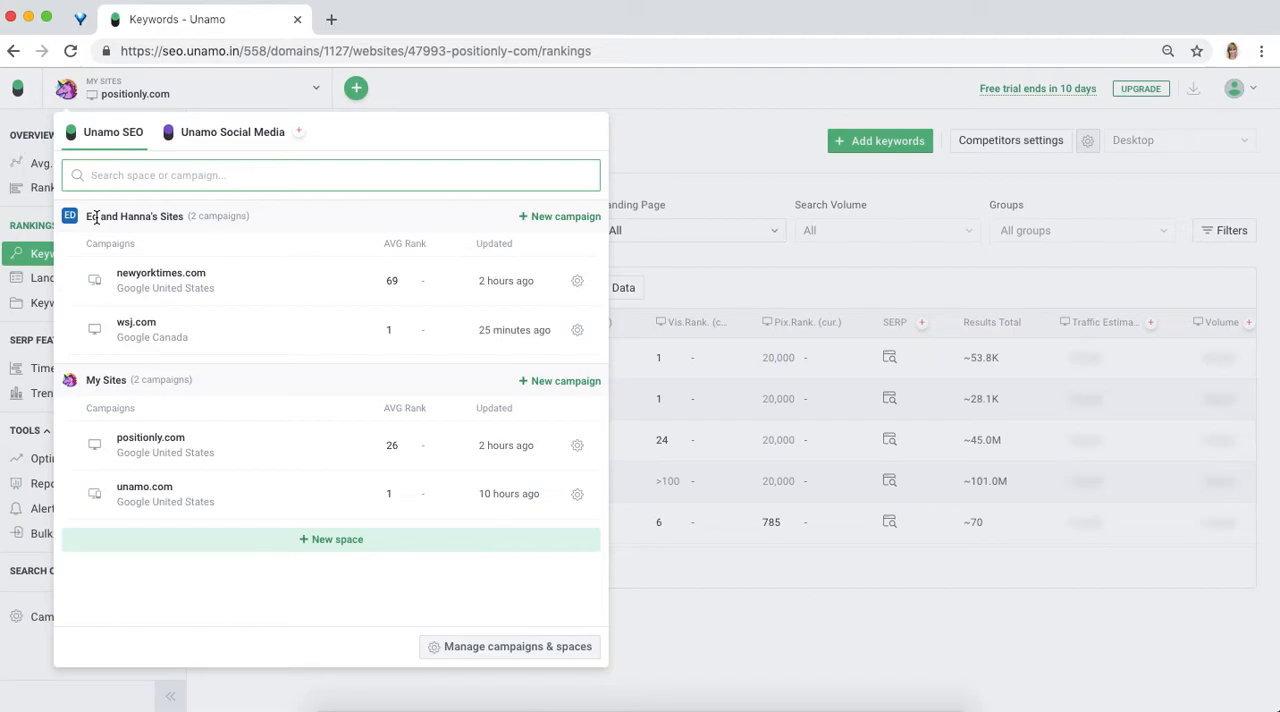
mouse_move(150, 337)
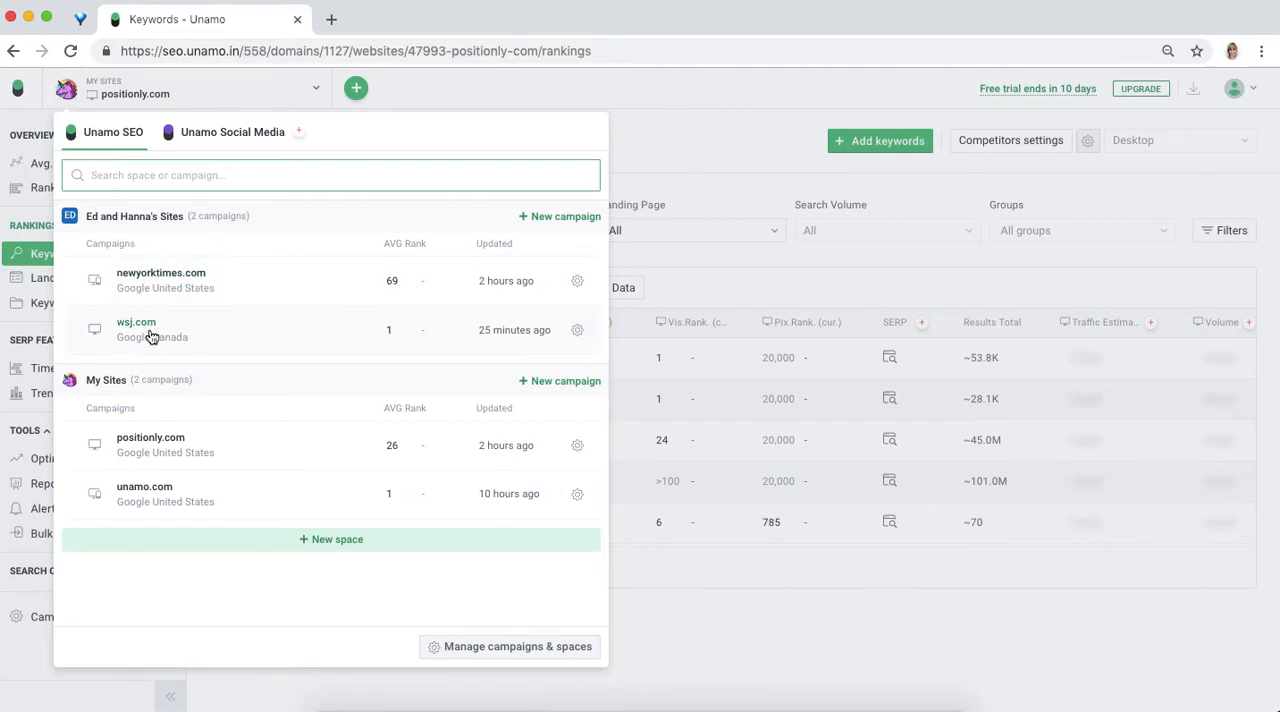
mouse_move(150, 336)
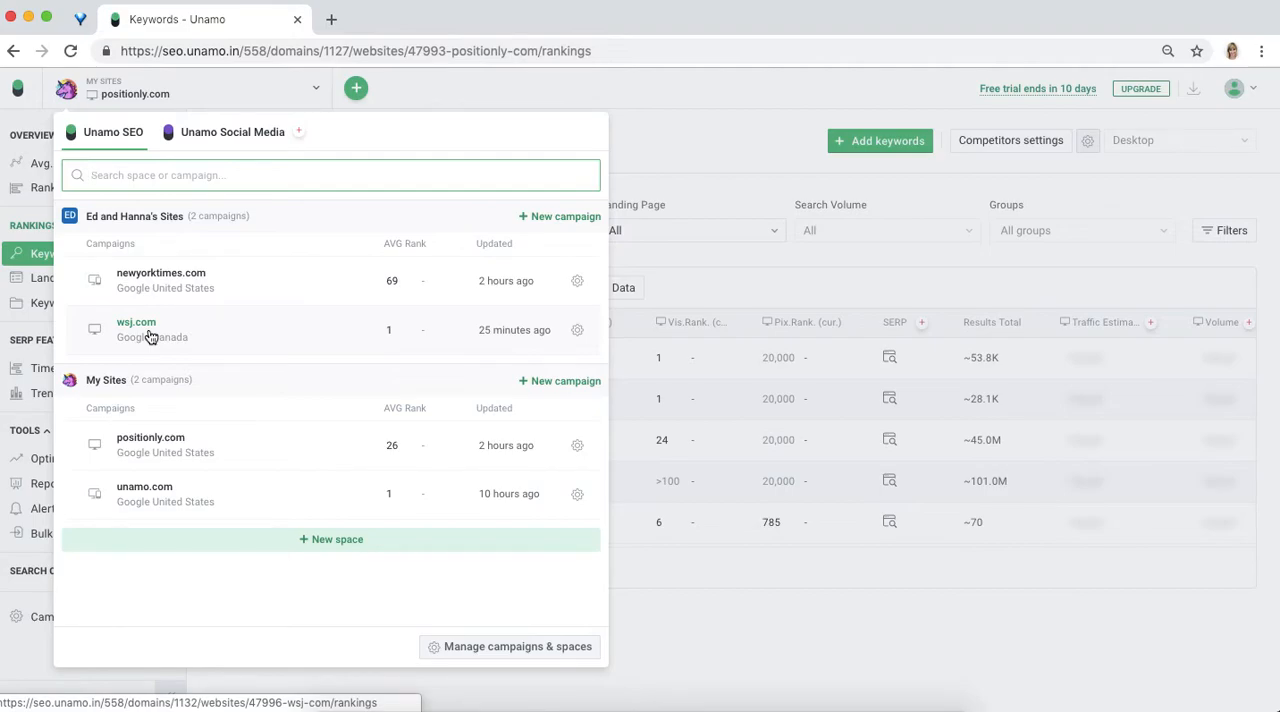
mouse_move(265, 408)
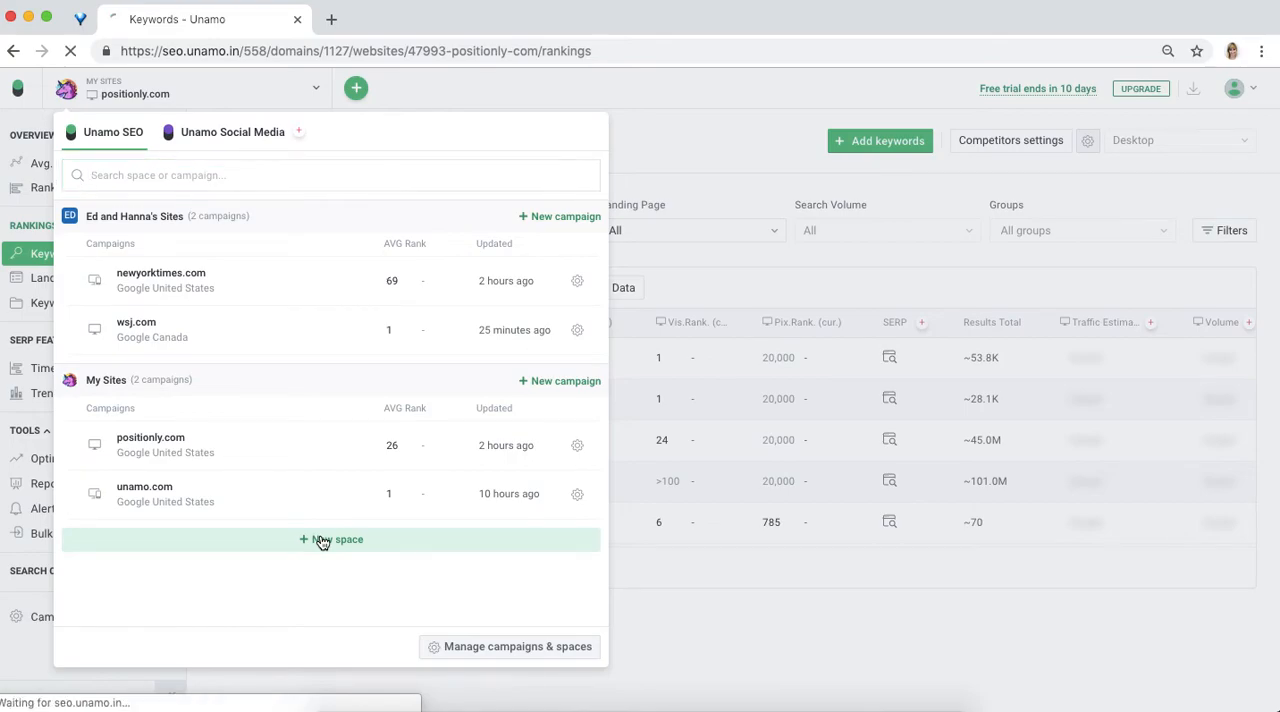
Add a new space named 'My Client's Sites' with a red colour.
click(331, 539)
text(My Client's Sites)
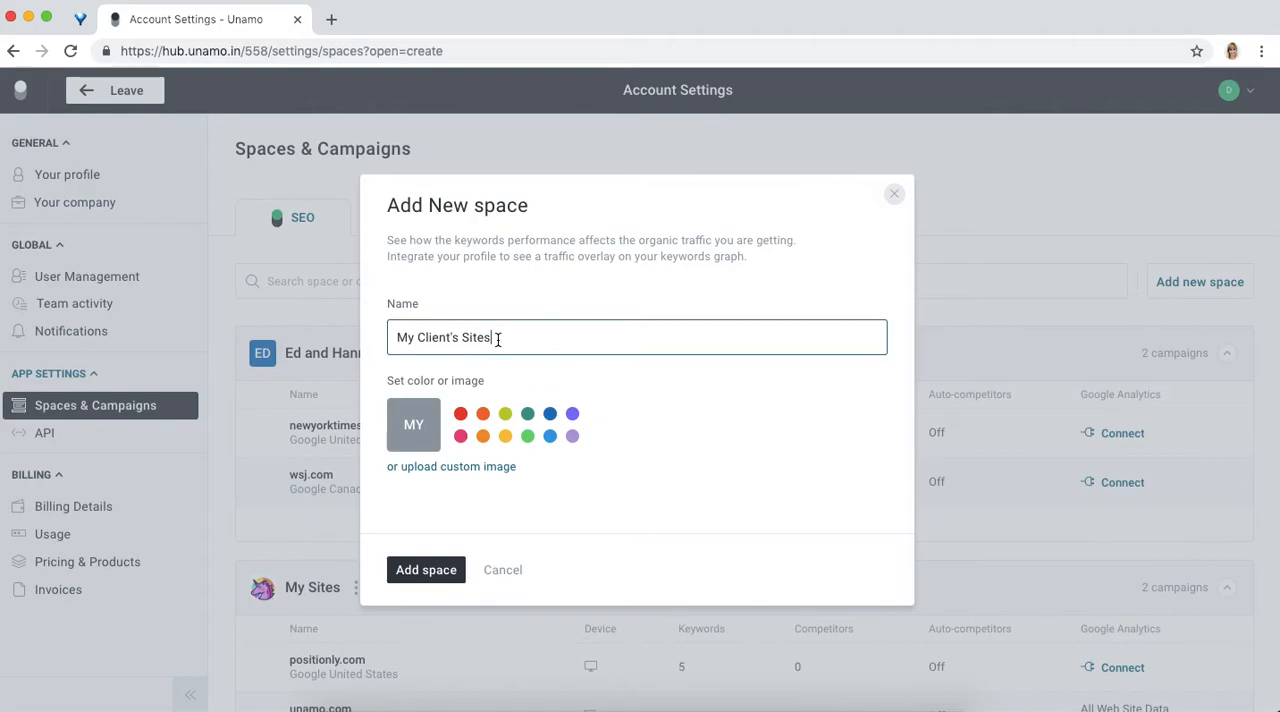
click(464, 413)
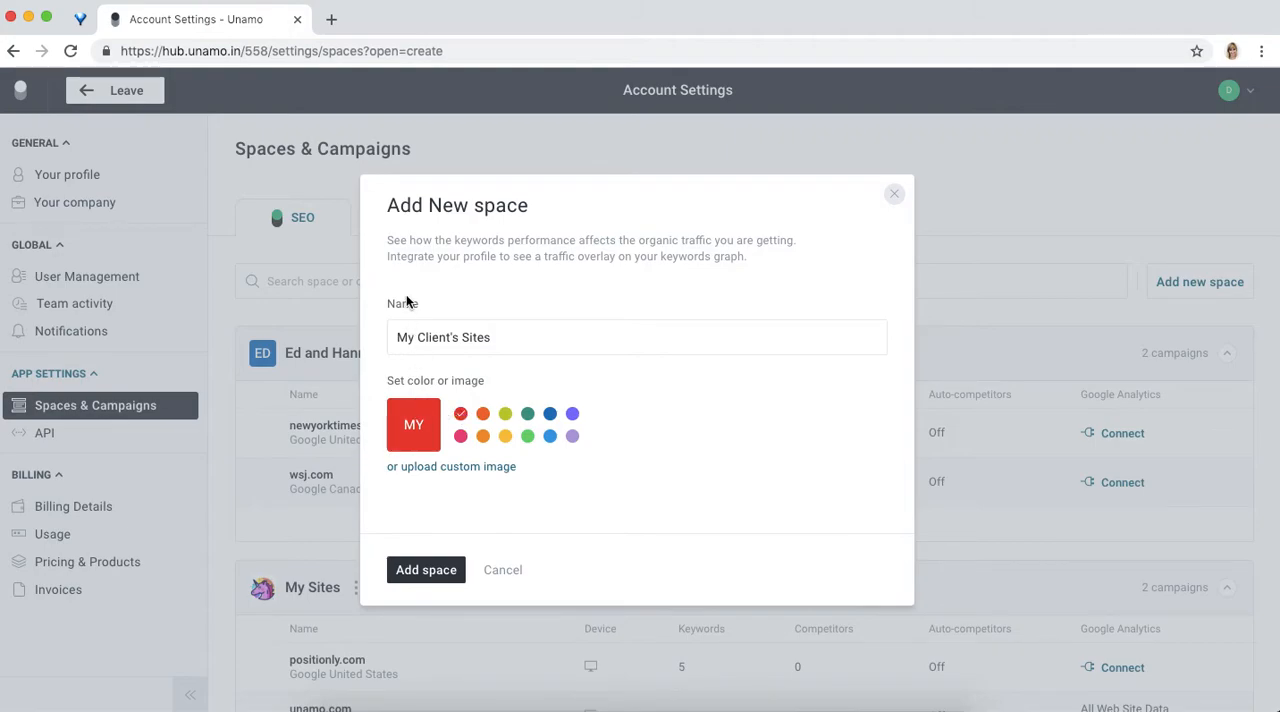
mouse_move(449, 520)
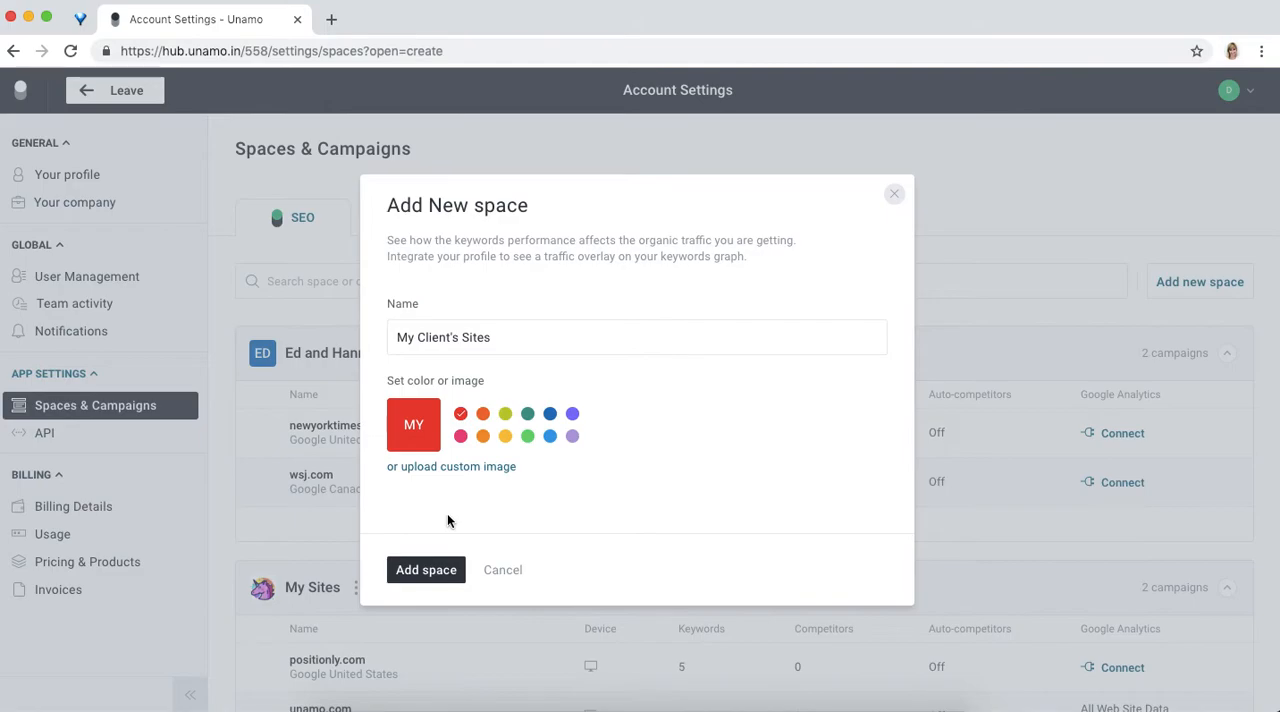
click(426, 570)
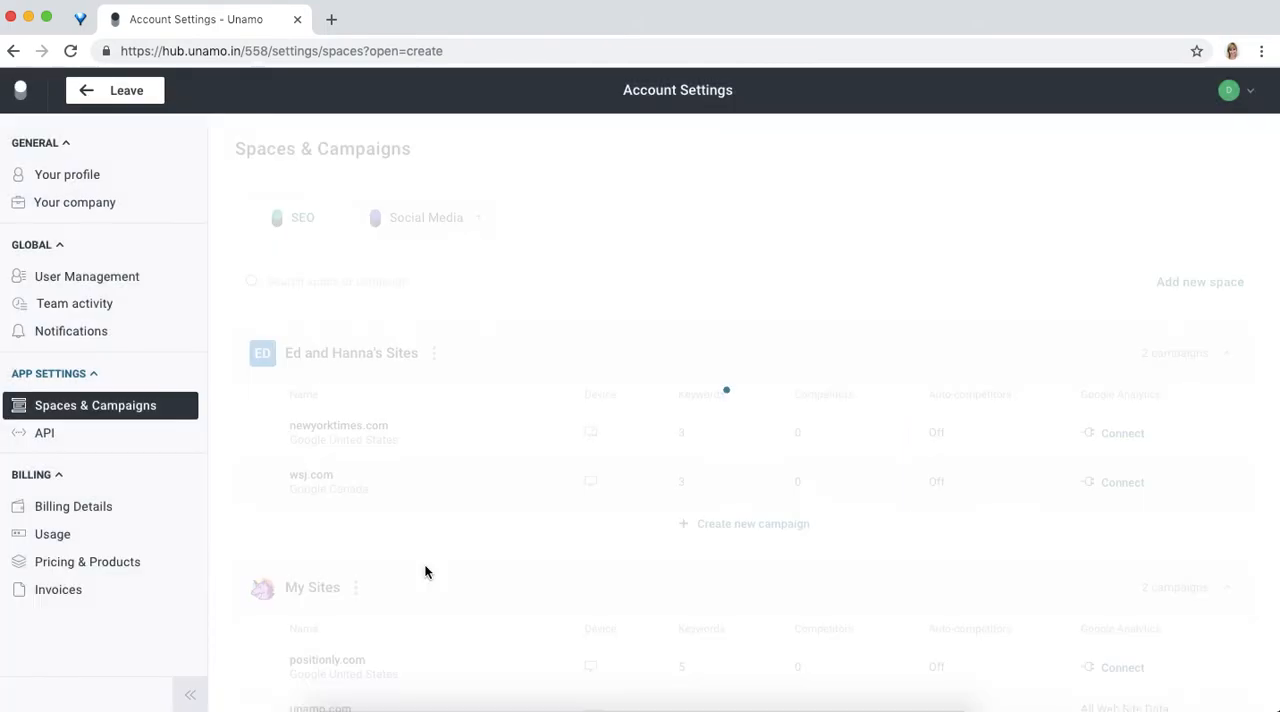
mouse_move(442, 550)
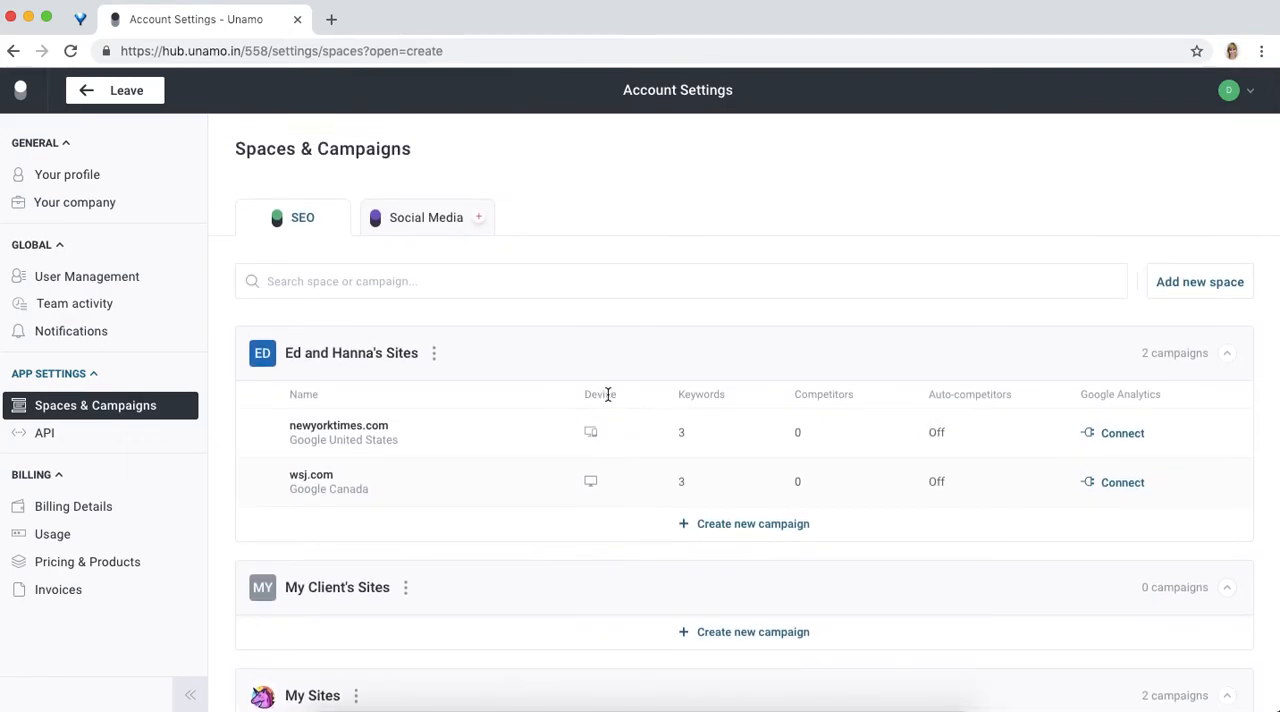
mouse_move(664, 449)
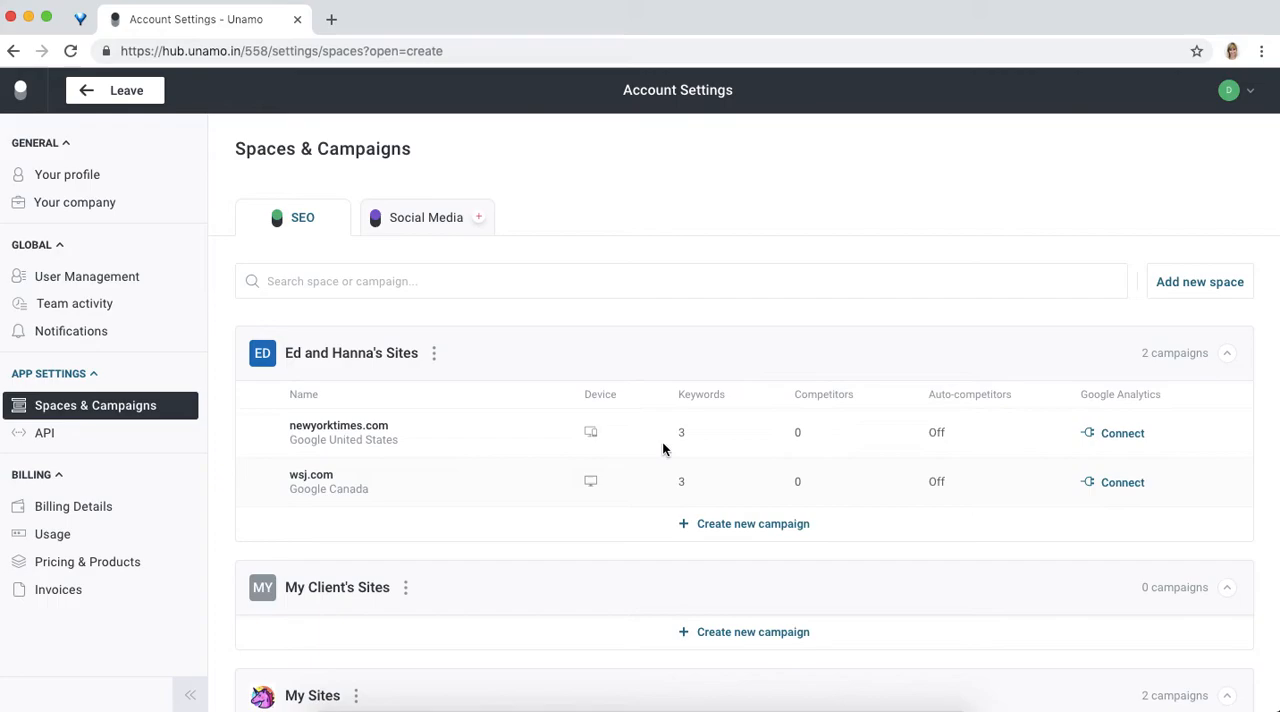
mouse_move(654, 440)
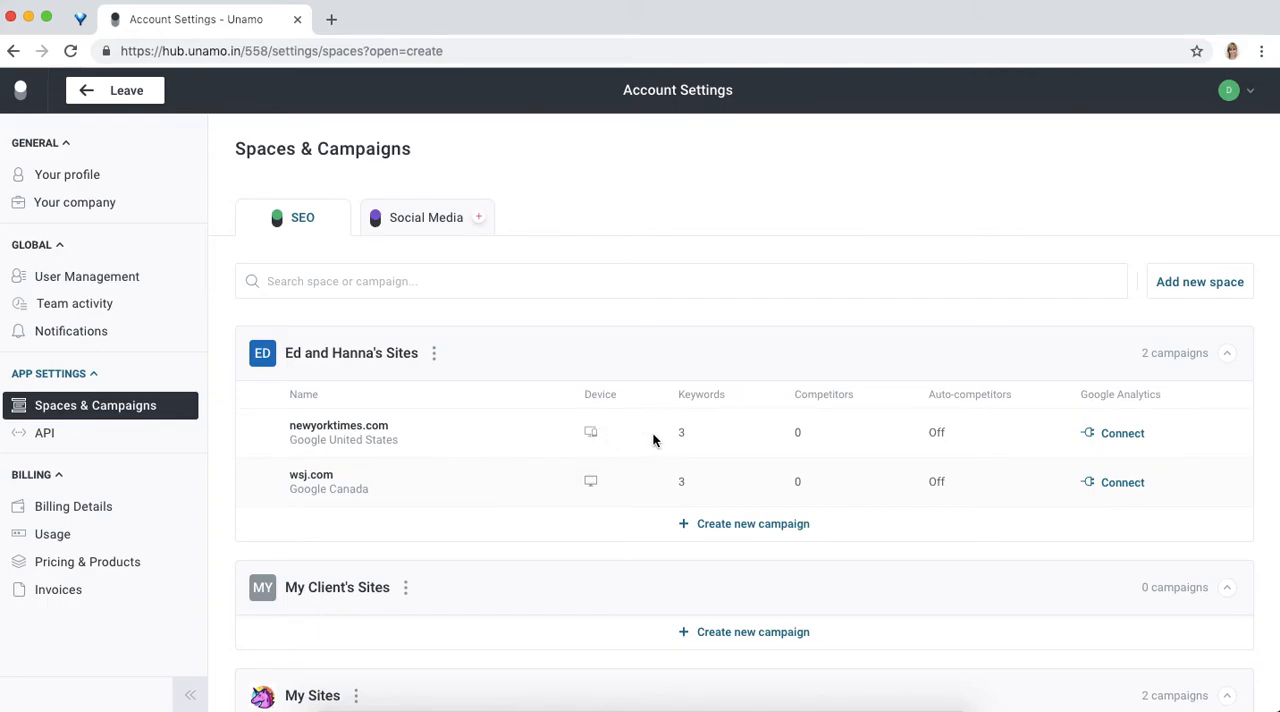
mouse_move(932, 435)
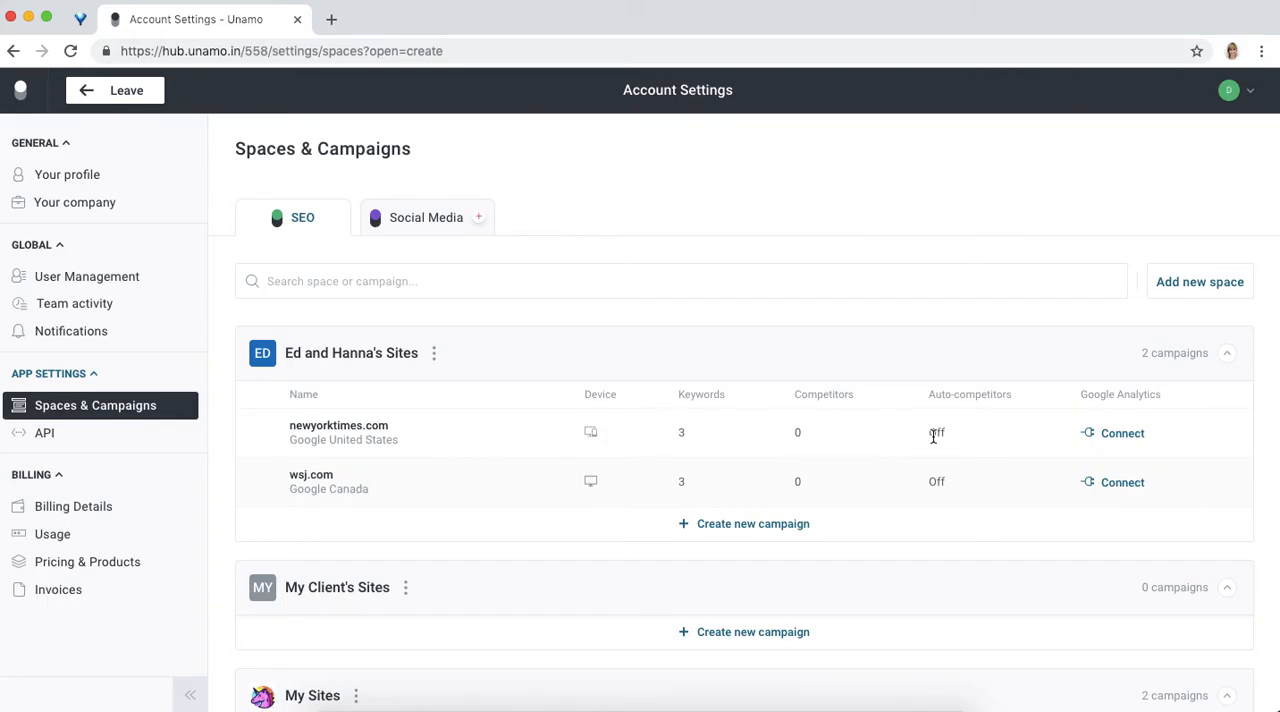
scroll(right, 3)
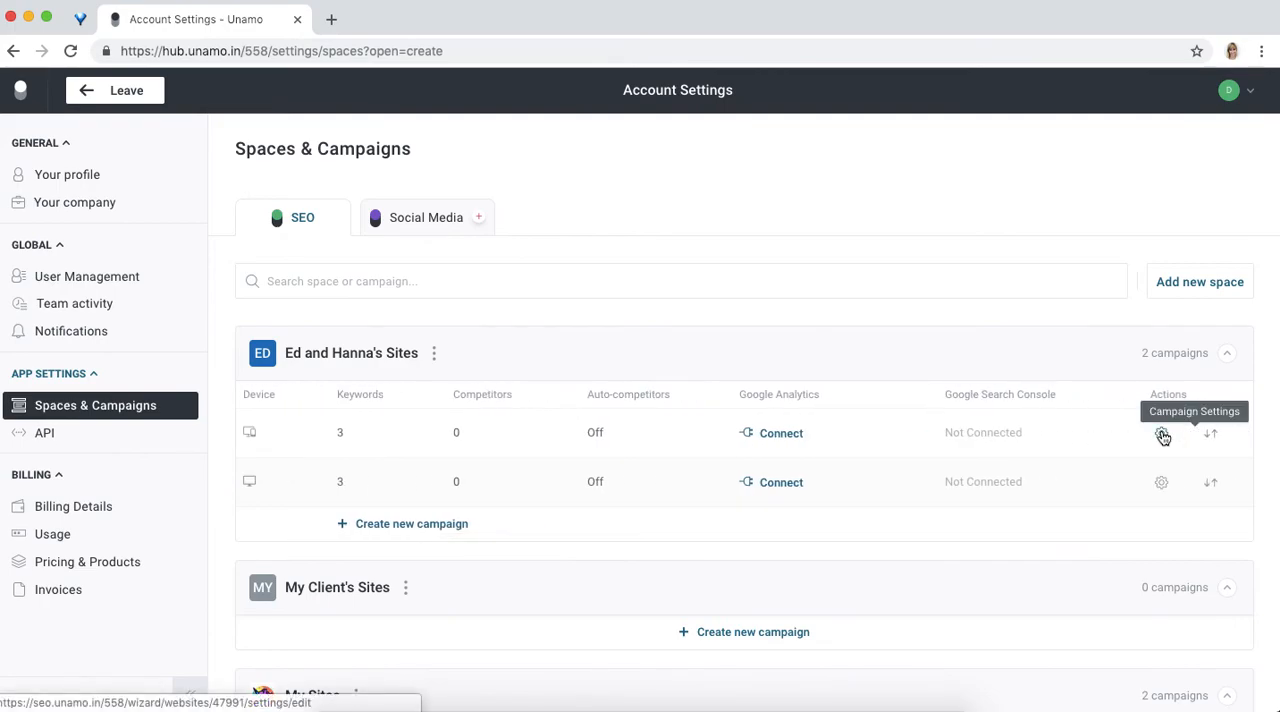
mouse_move(1214, 441)
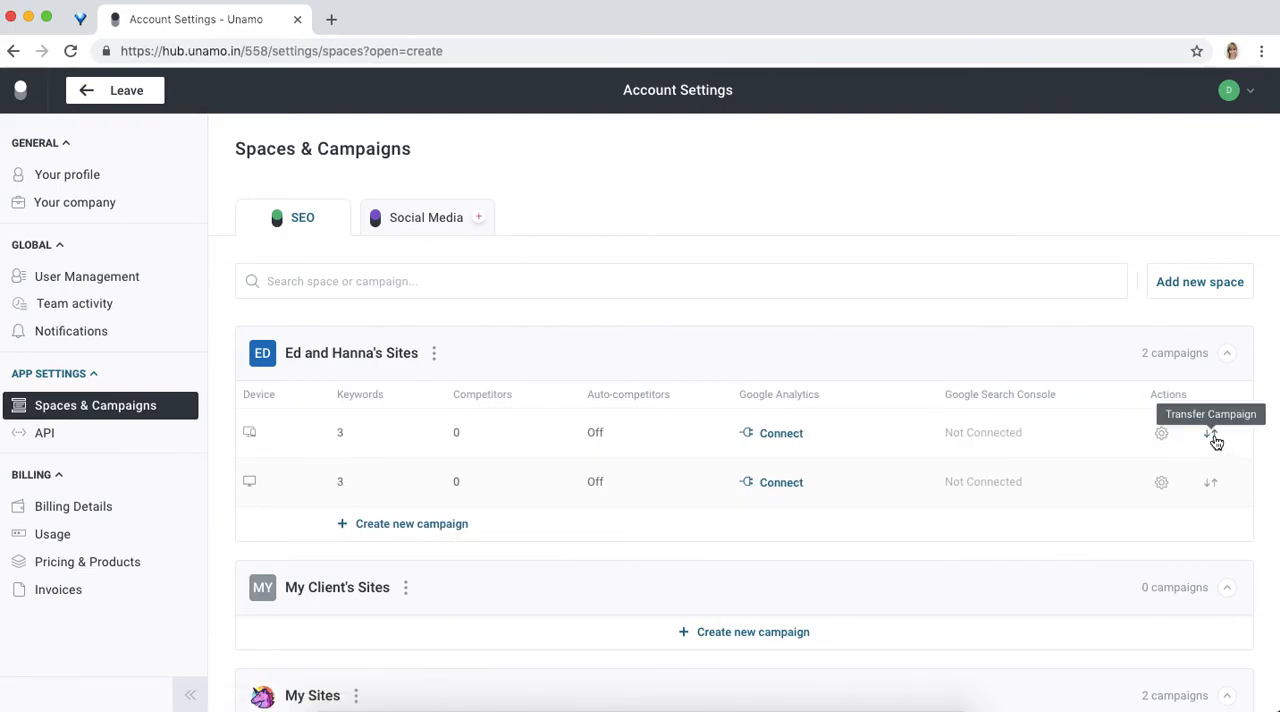
Transfer the newyorktimes.com campaign to the 'My Client's Sites' space.
click(1213, 434)
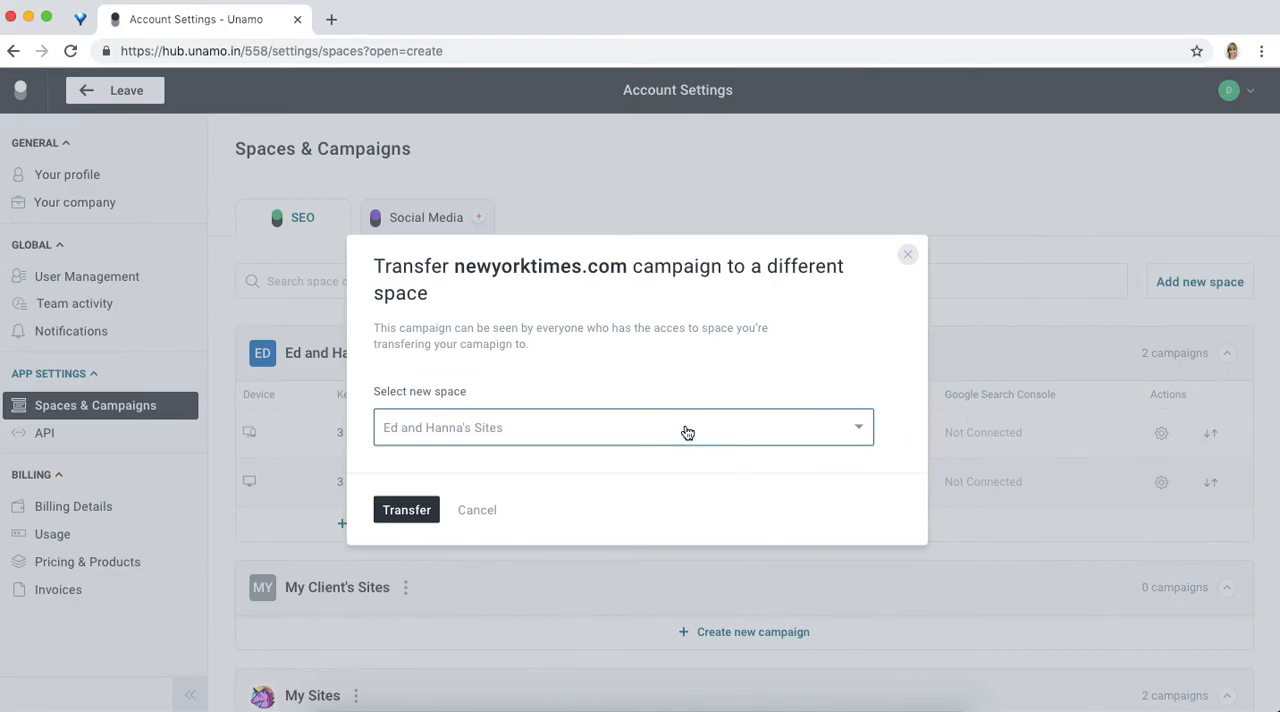
click(622, 427)
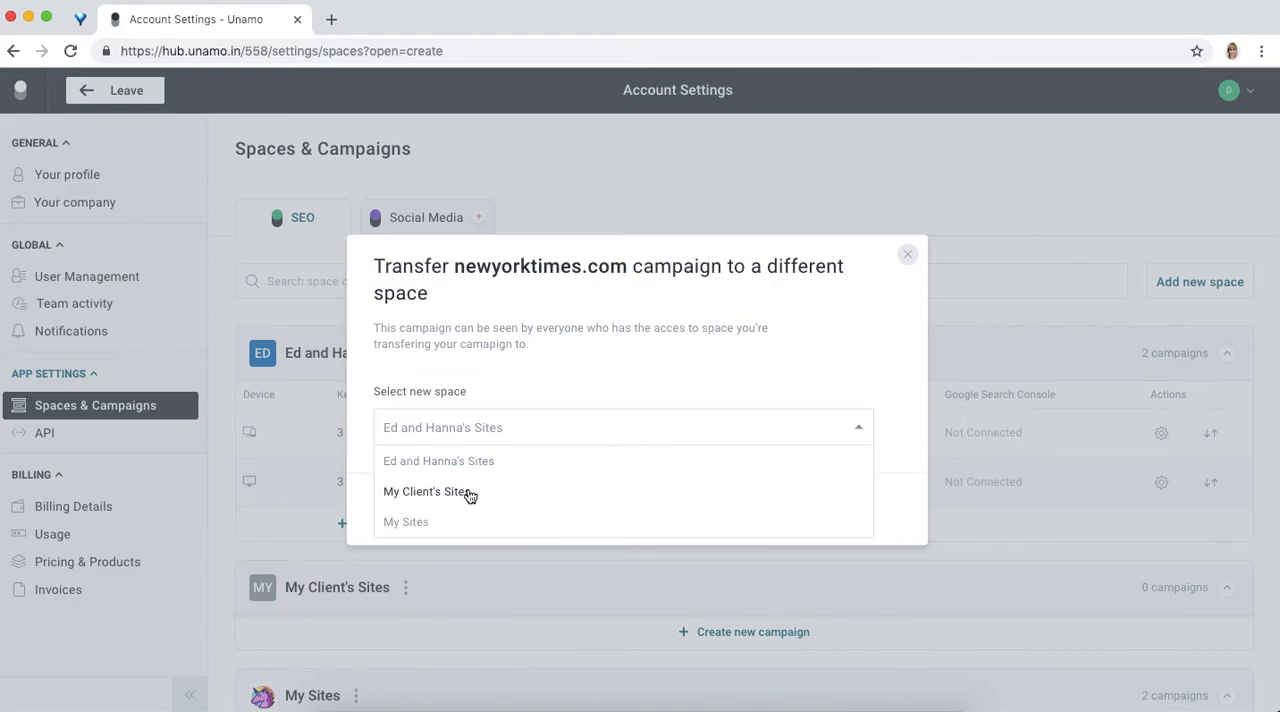
click(419, 492)
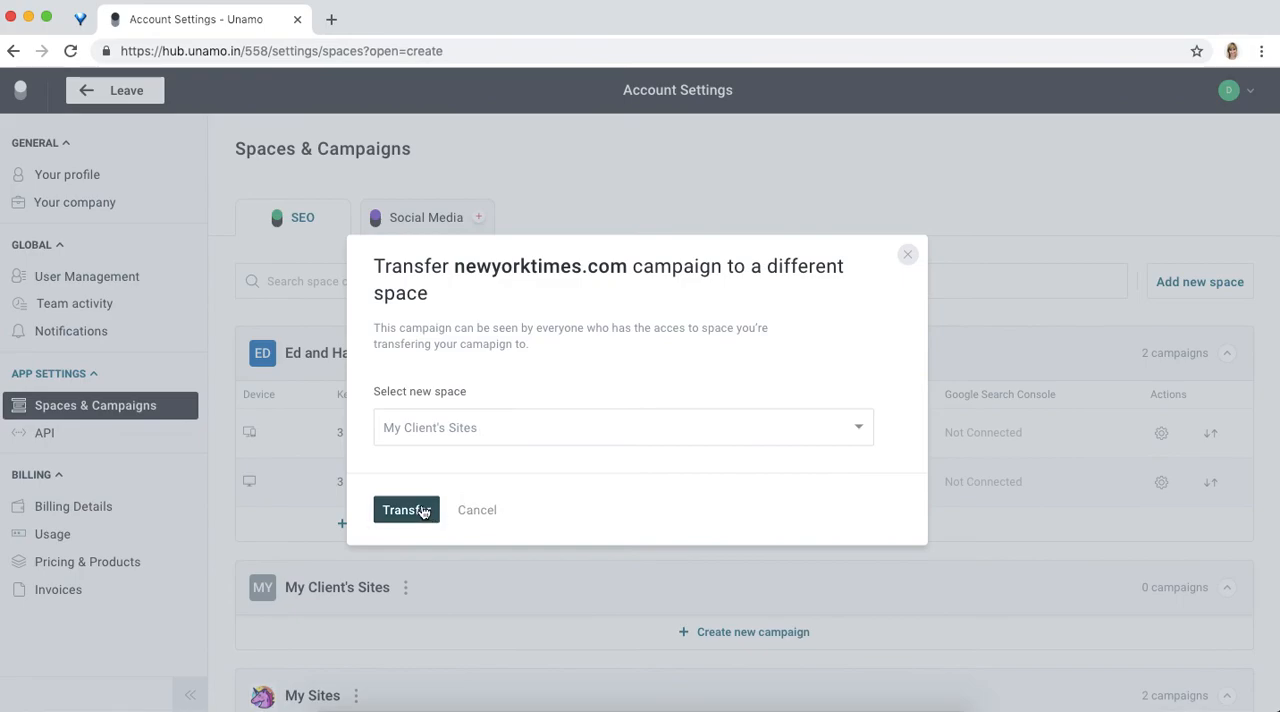
click(406, 510)
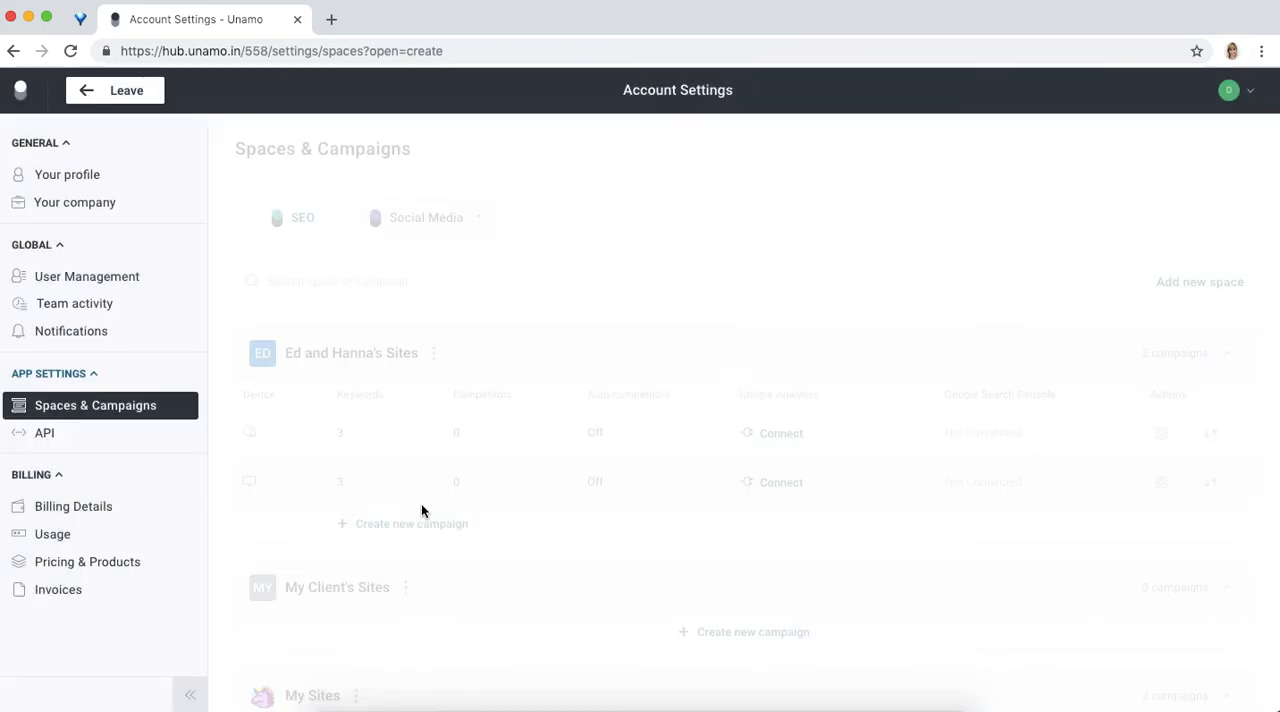